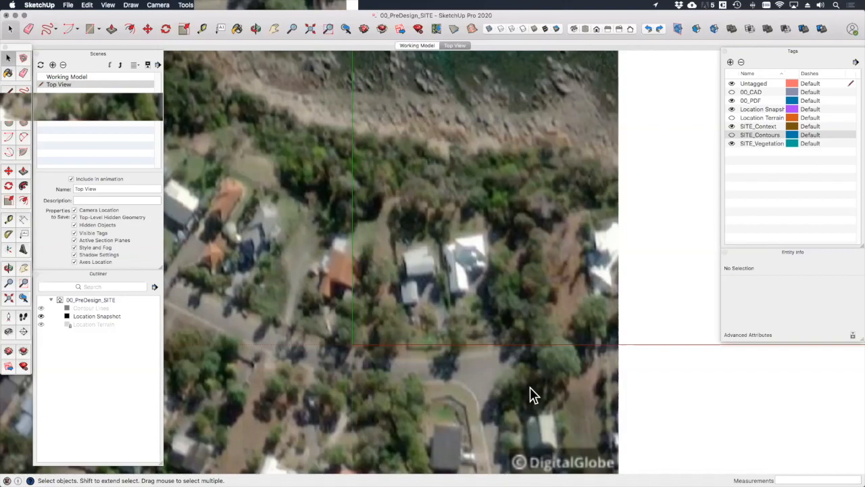
mouse_move(512, 340)
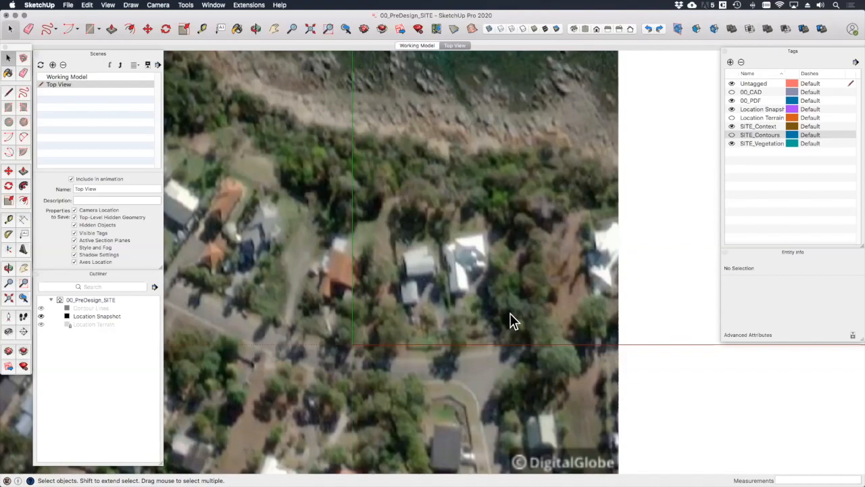
Start a File > Import with format AutoCAD Files and bring up the DWG import options.
left_click(68, 5)
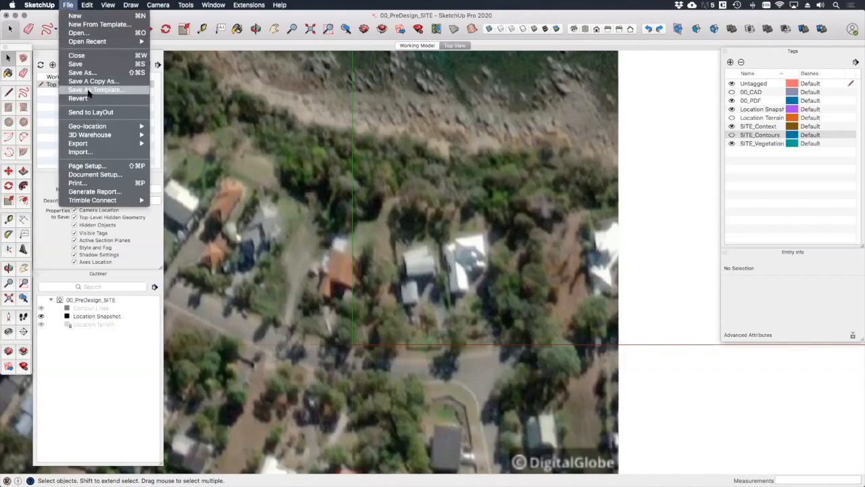
left_click(81, 151)
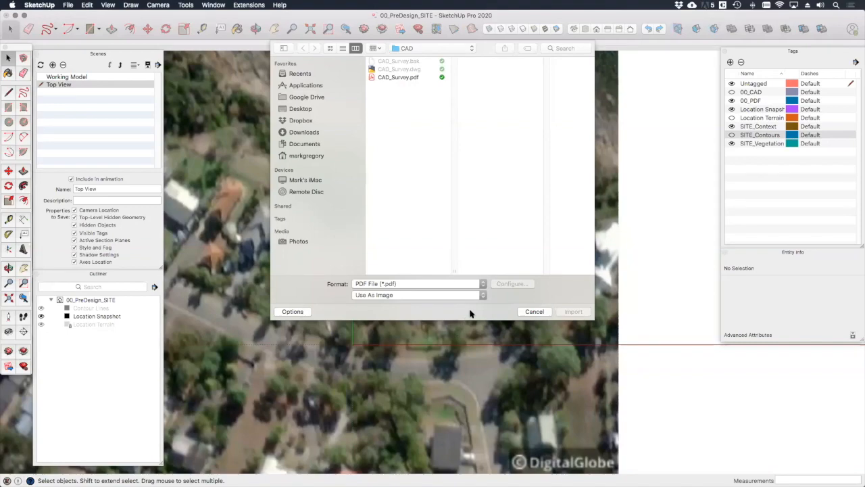
left_click(481, 284)
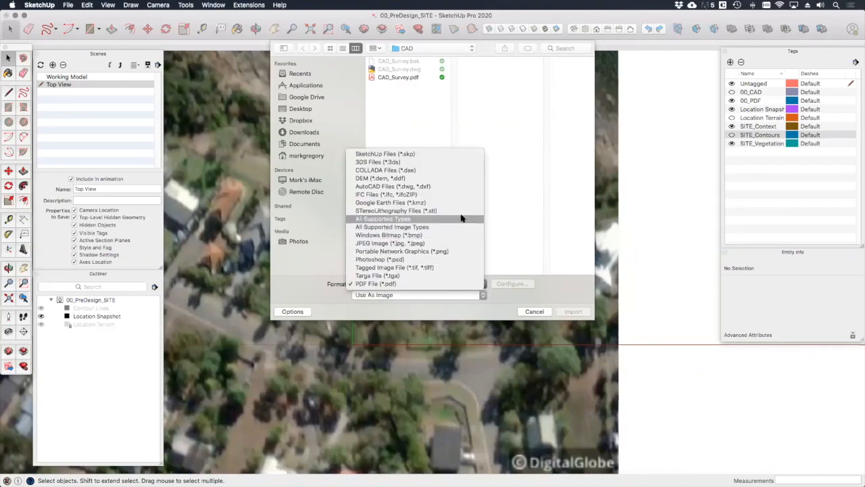
mouse_move(436, 186)
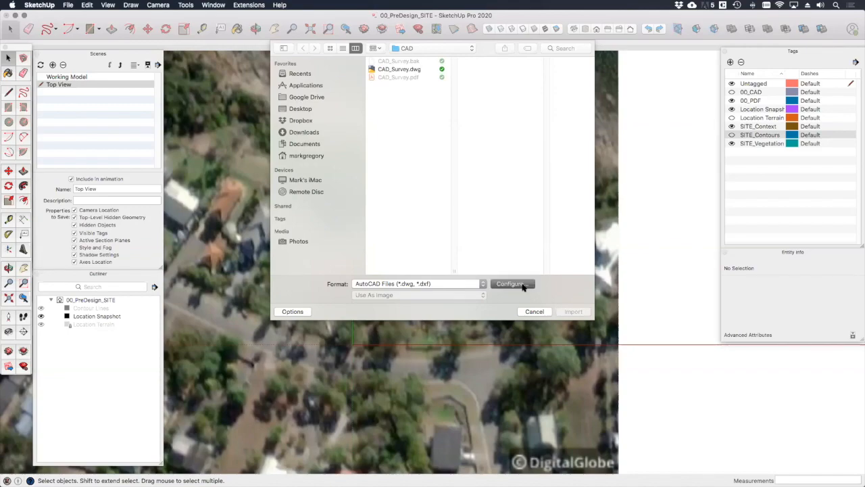
left_click(511, 284)
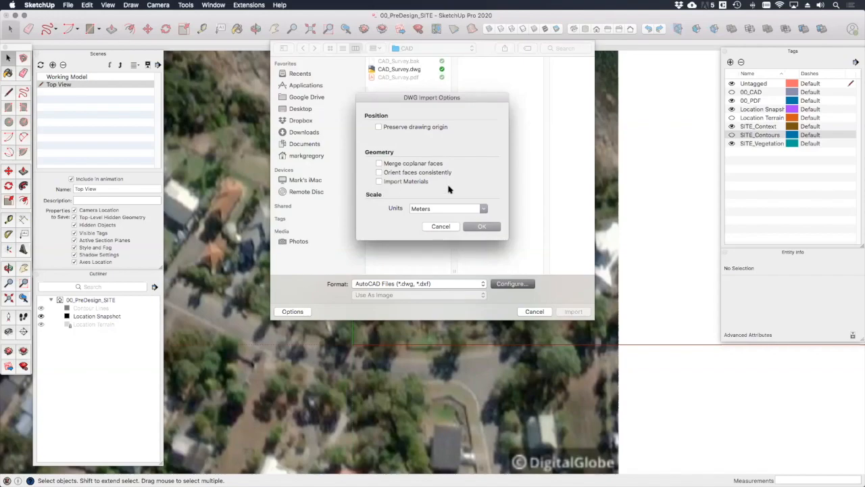
mouse_move(416, 196)
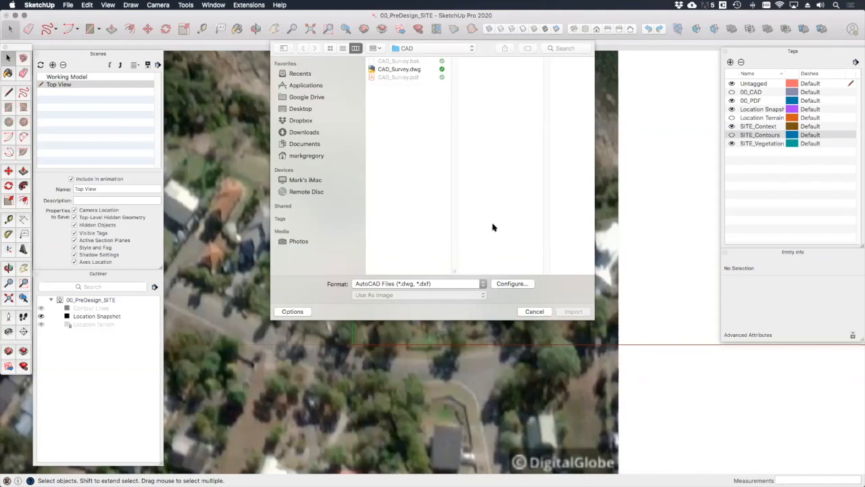
mouse_move(443, 102)
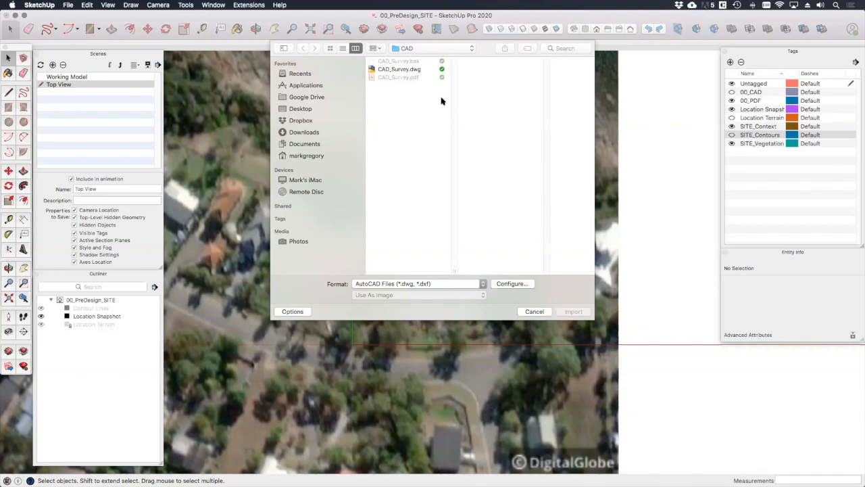
Import CAD_Survey.dwg into the site model and close the Import Results summary.
left_click(398, 69)
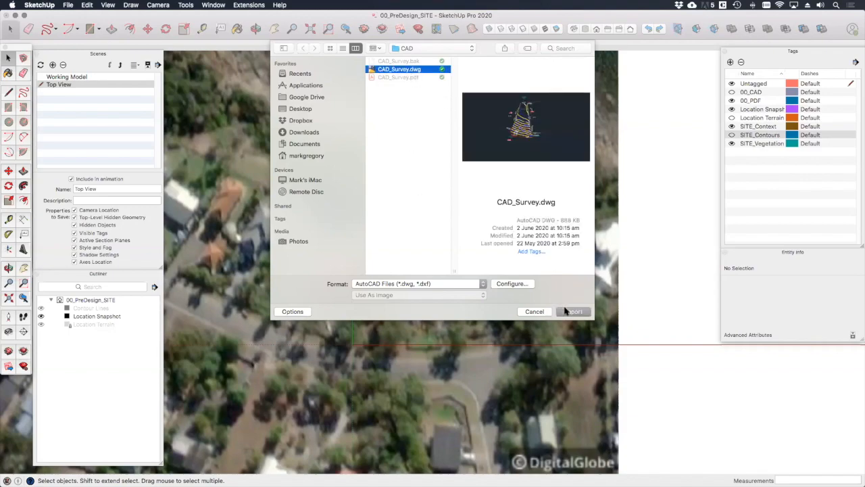
left_click(573, 310)
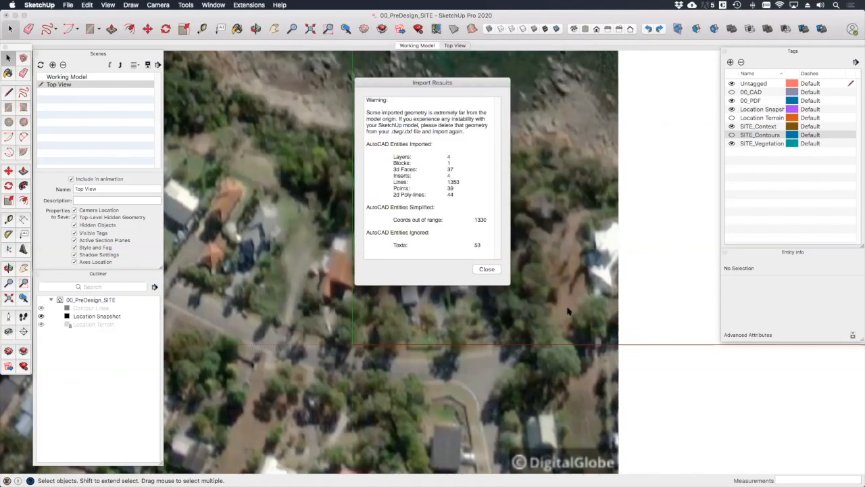
mouse_move(498, 209)
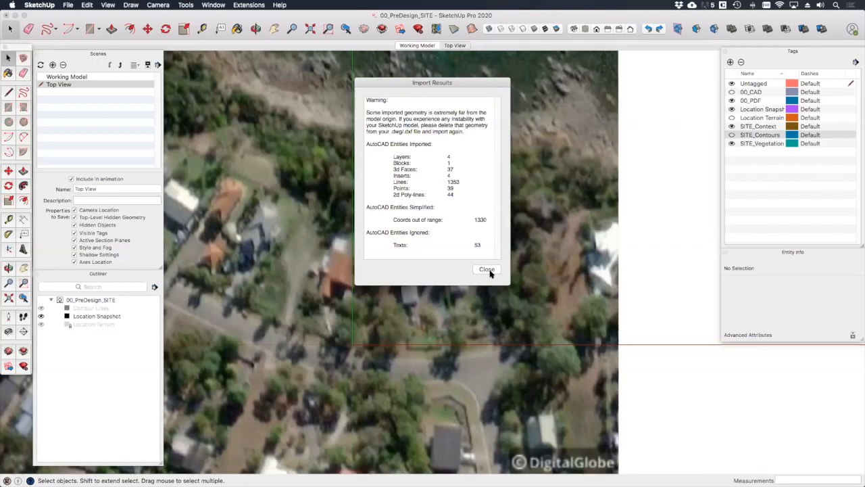
left_click(486, 269)
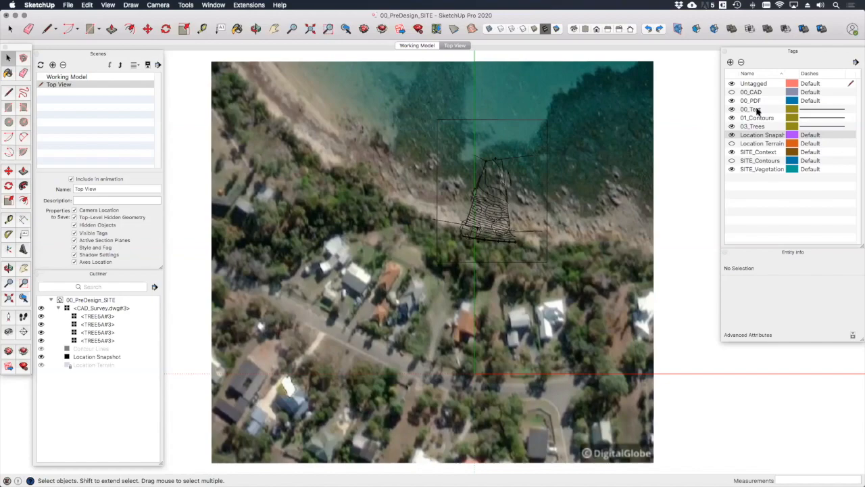
mouse_move(757, 134)
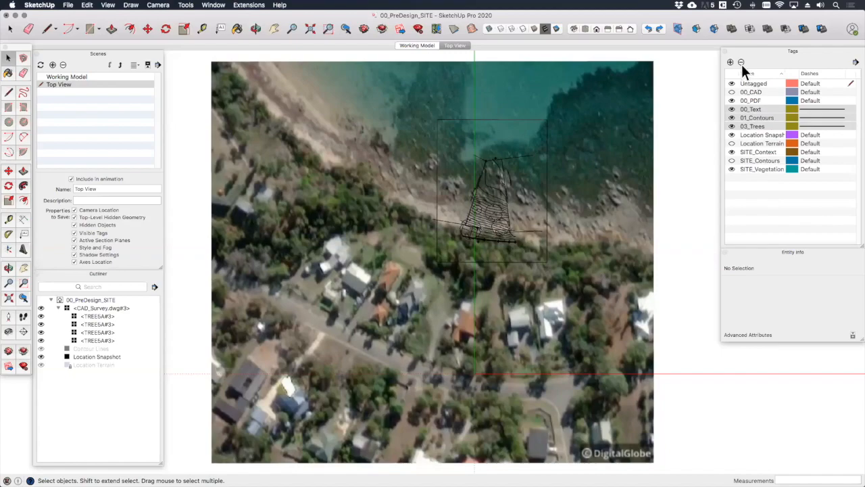
mouse_move(741, 63)
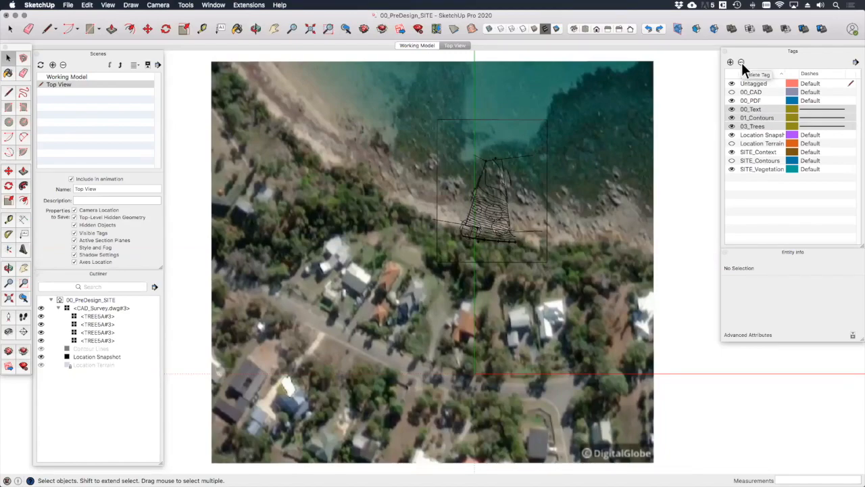
Delete the imported 00_Text, 01_Contours and 03_Trees tags, moving their contents to the current tag.
left_click(741, 62)
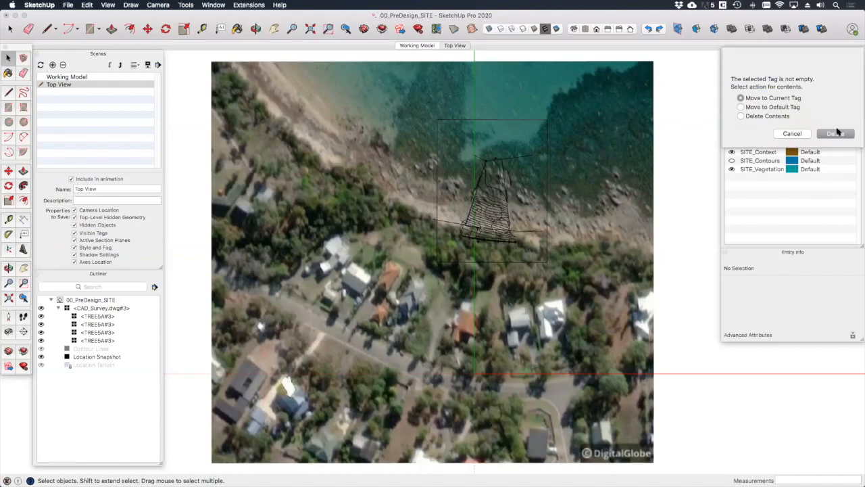
left_click(835, 134)
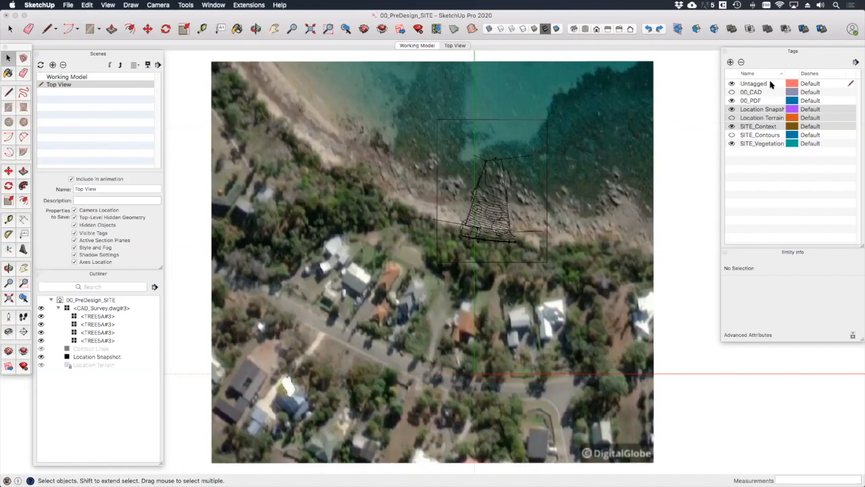
mouse_move(552, 181)
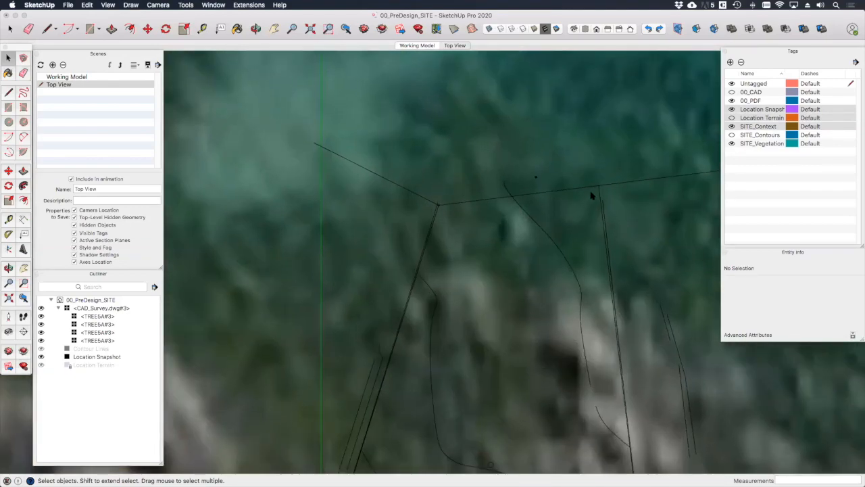
mouse_move(602, 195)
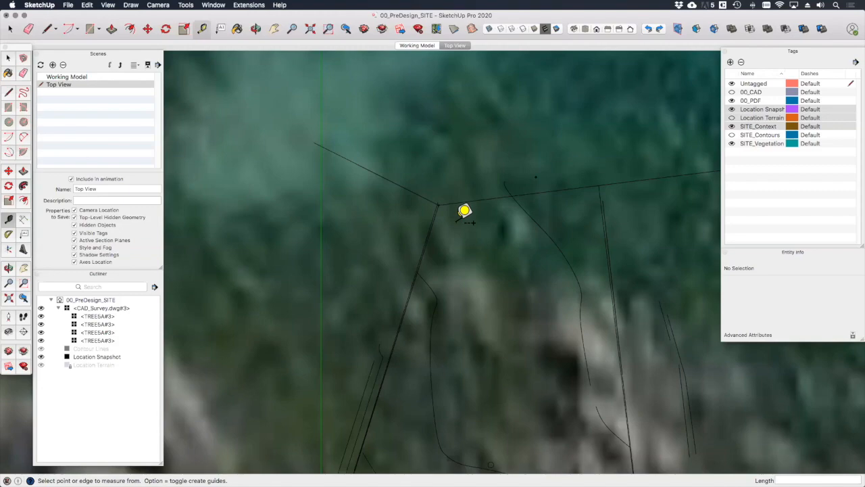
mouse_move(446, 203)
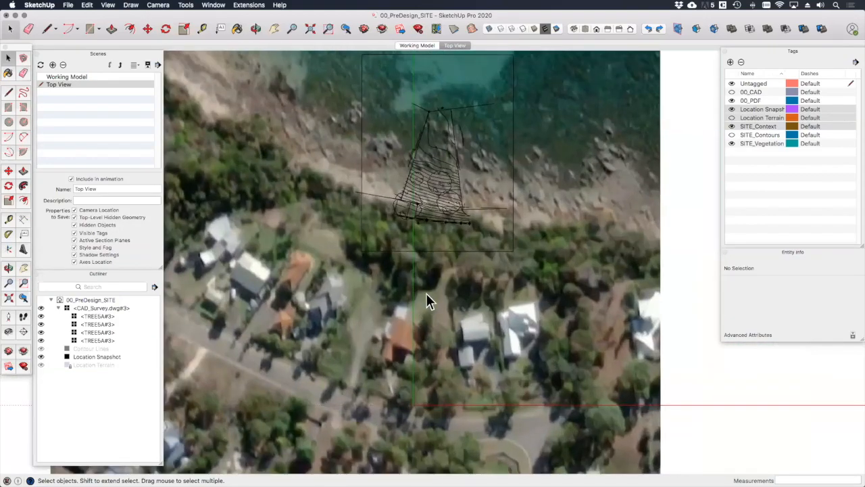
mouse_move(456, 187)
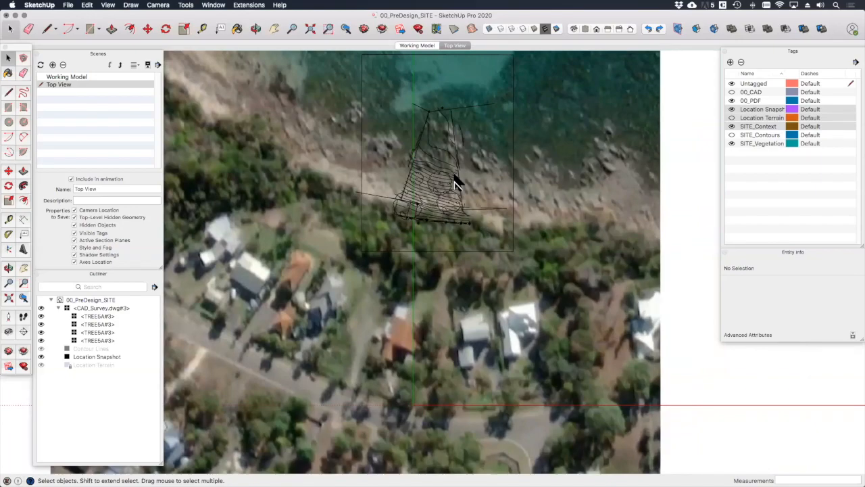
mouse_move(451, 147)
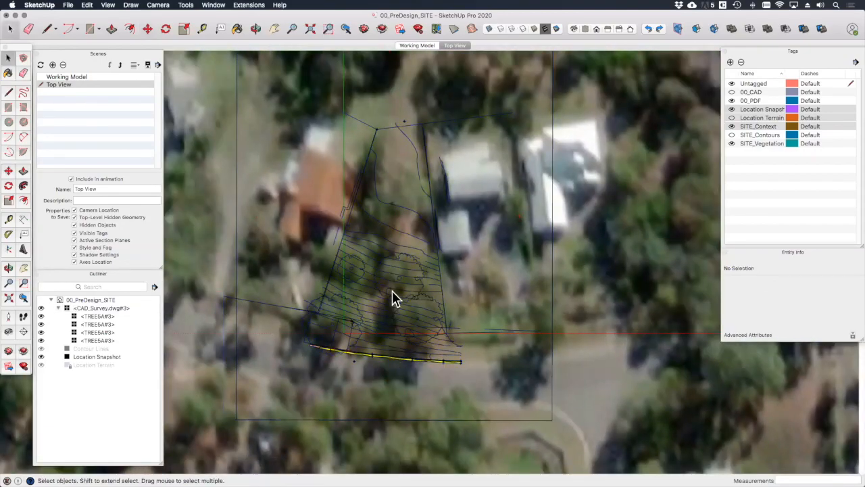
Assign the DWG survey group to the 00_CAD tag and make 00_CAD visible again.
left_click(395, 298)
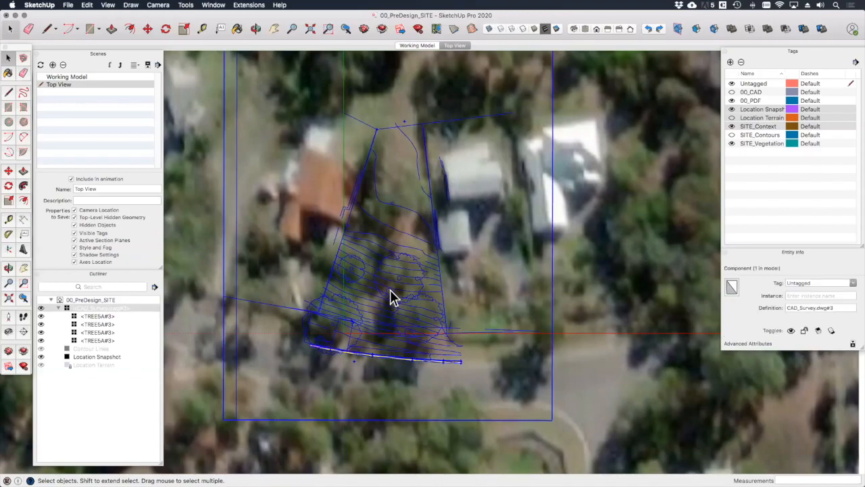
mouse_move(258, 313)
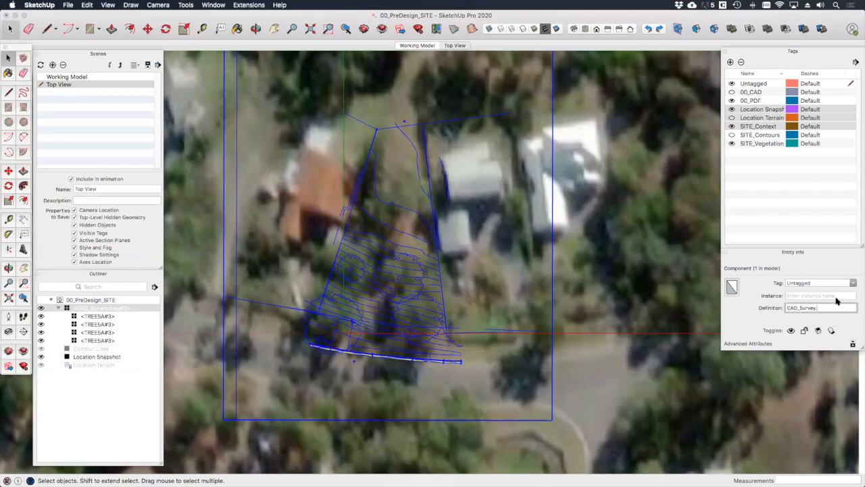
left_click(853, 282)
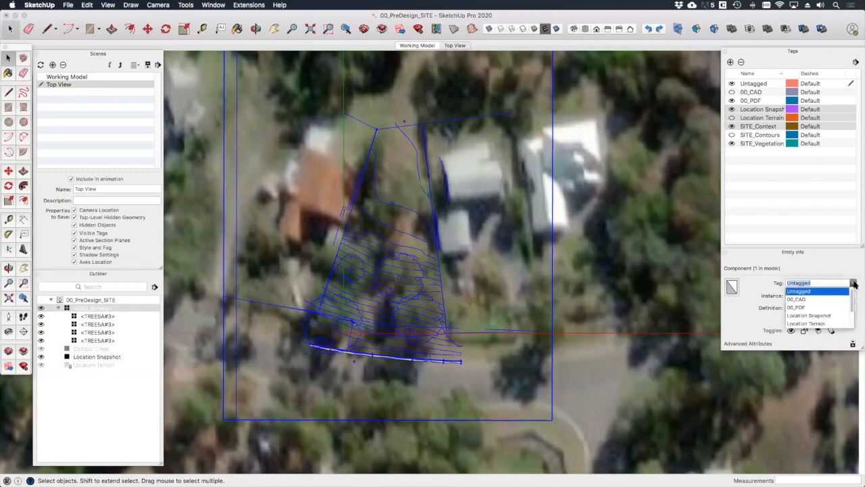
mouse_move(811, 303)
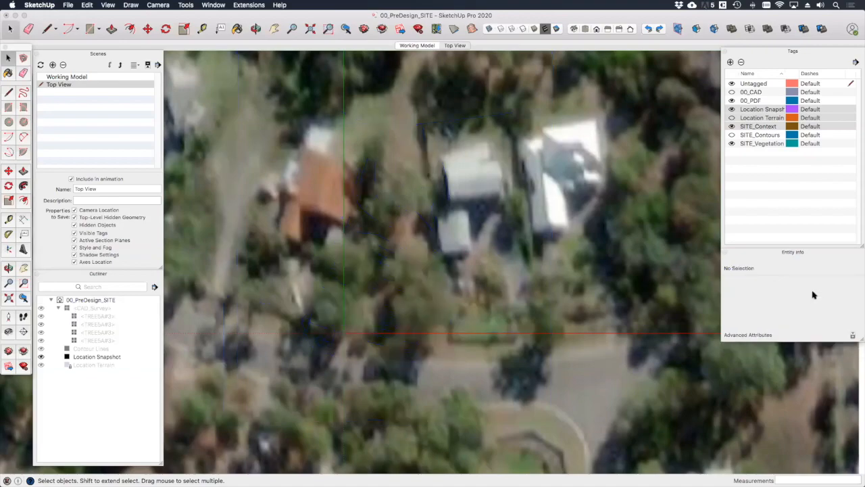
left_click(731, 92)
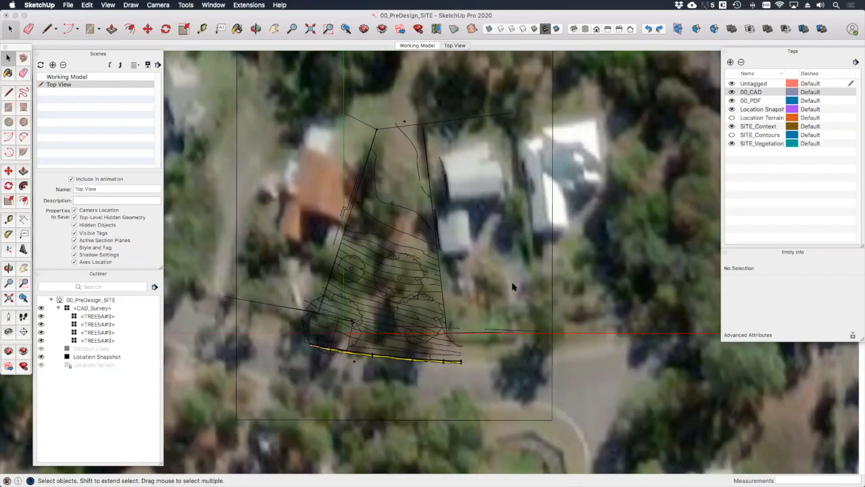
mouse_move(514, 287)
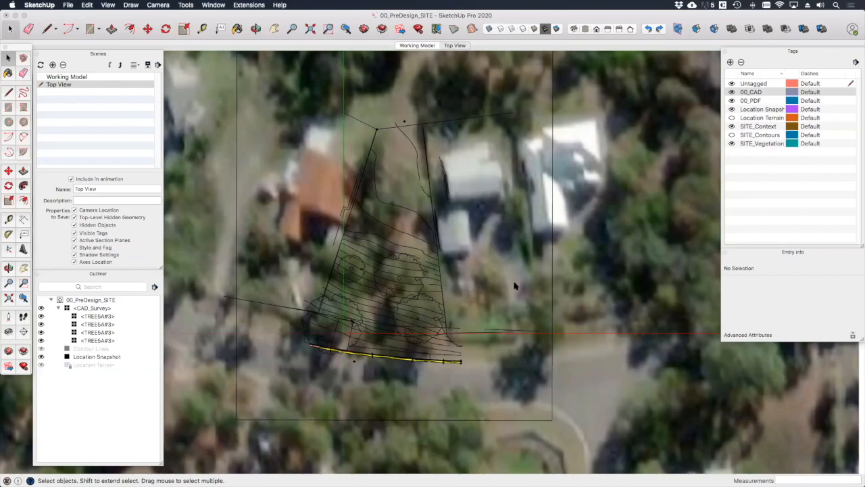
mouse_move(537, 262)
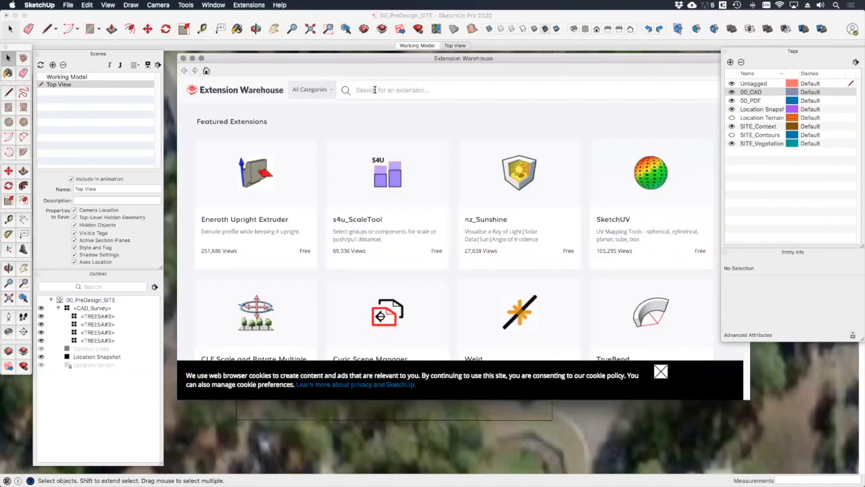
Search the Extension Warehouse for 'Auto' to find the Auto-Invisible Layer extension.
type("Auto")
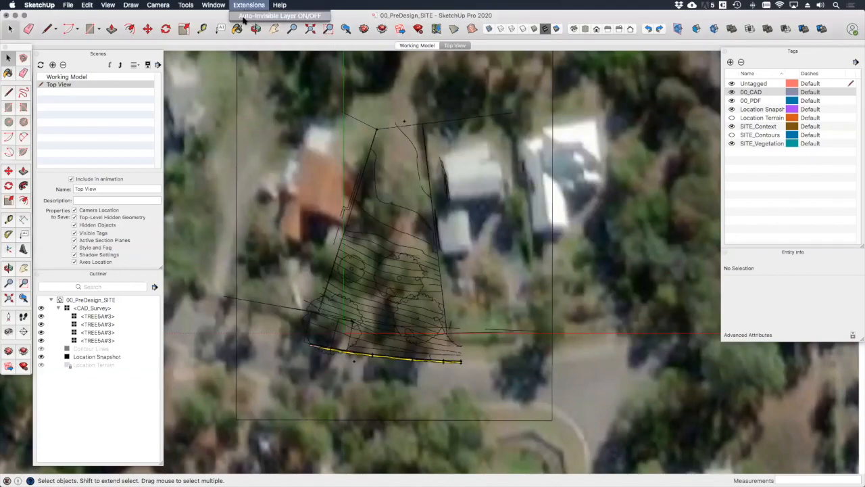
Turn Auto-Invisible Layer on and confirm, hiding new tags in existing scenes.
left_click(279, 17)
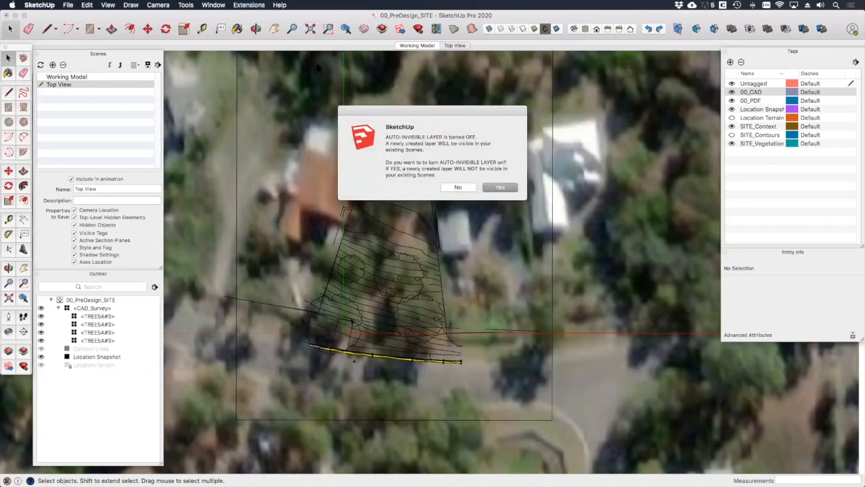
mouse_move(385, 143)
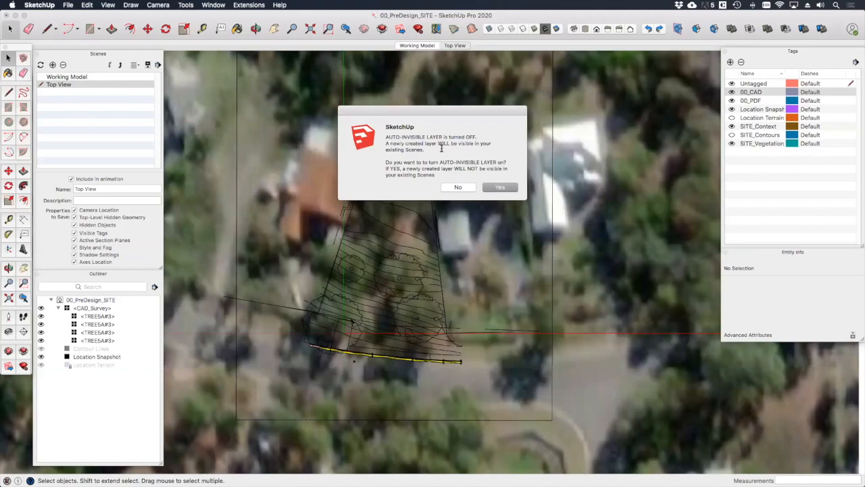
mouse_move(444, 148)
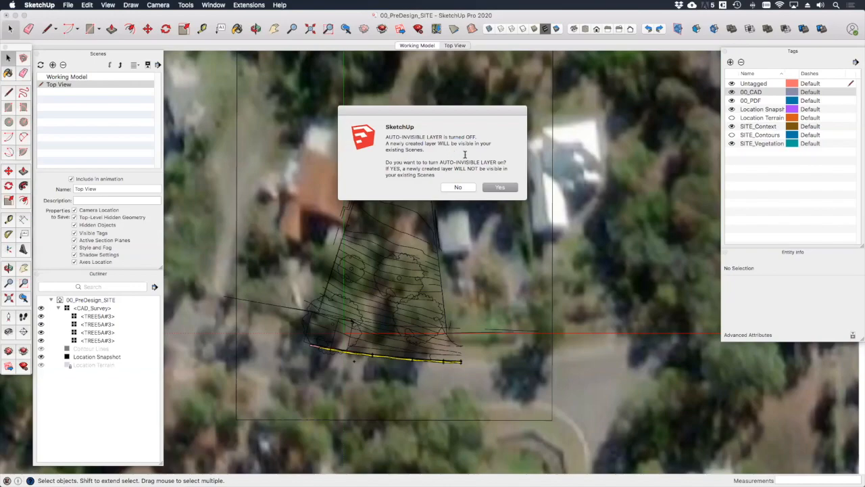
left_click(500, 187)
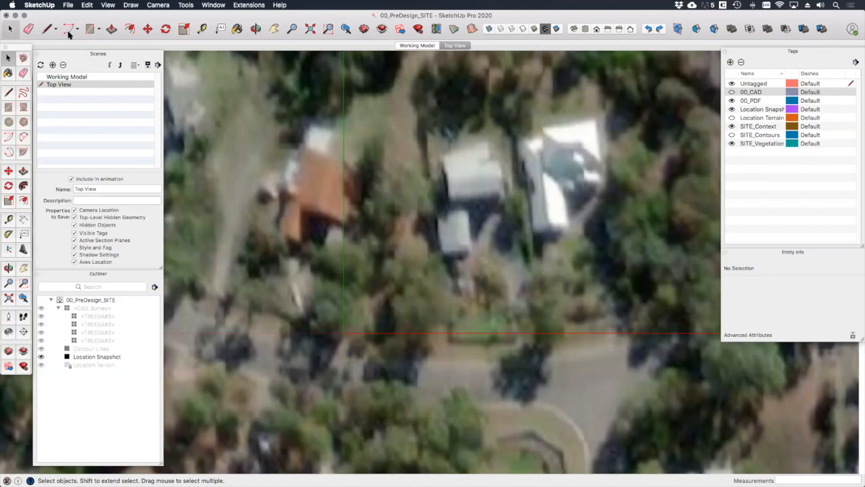
Import CAD_Survey.pdf as an image via File > Import with PDF format.
left_click(67, 5)
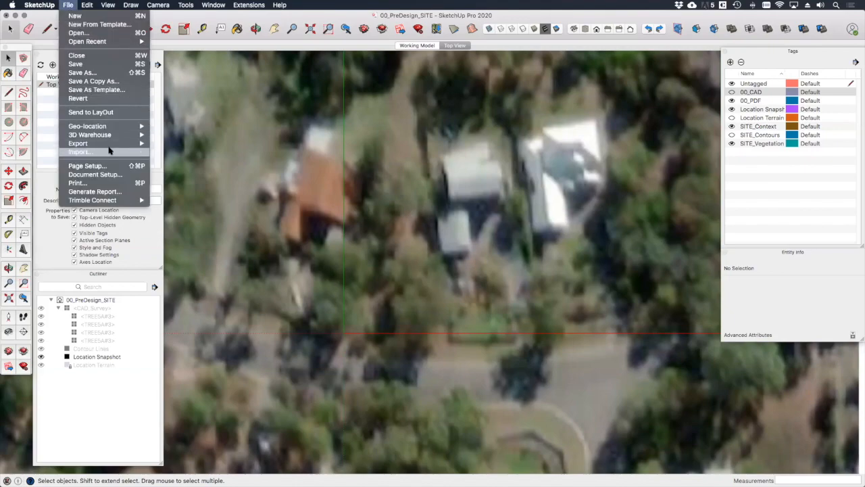
left_click(78, 151)
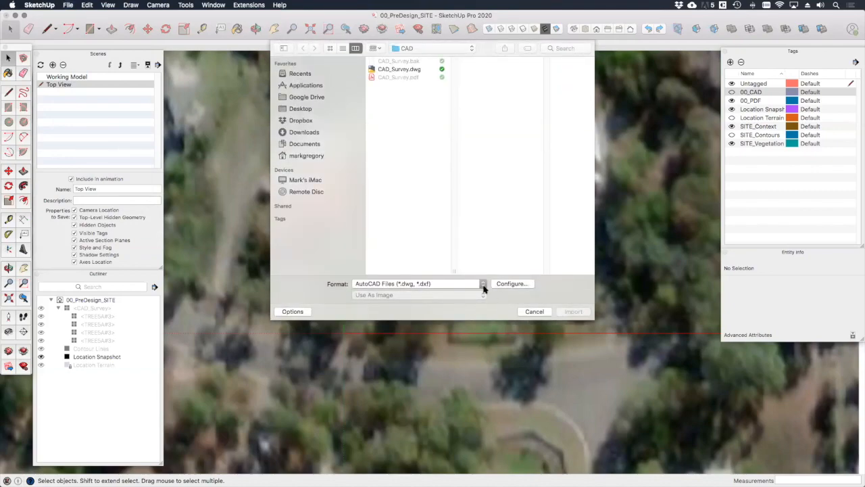
left_click(484, 284)
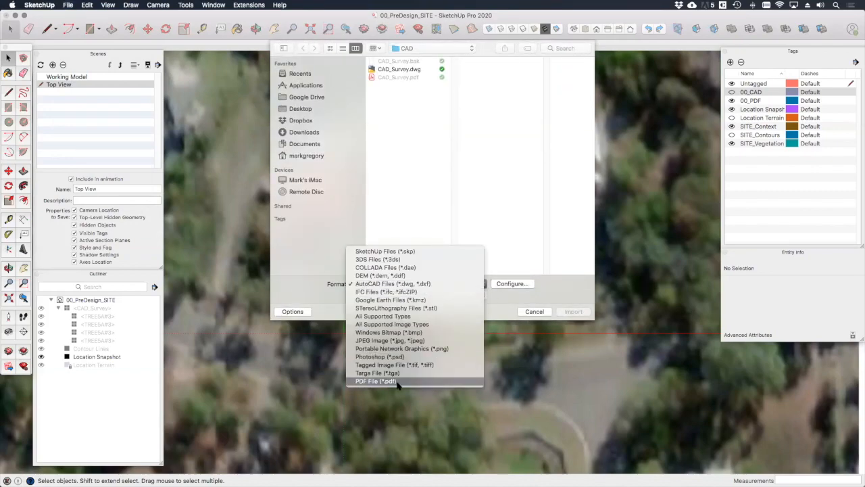
left_click(376, 381)
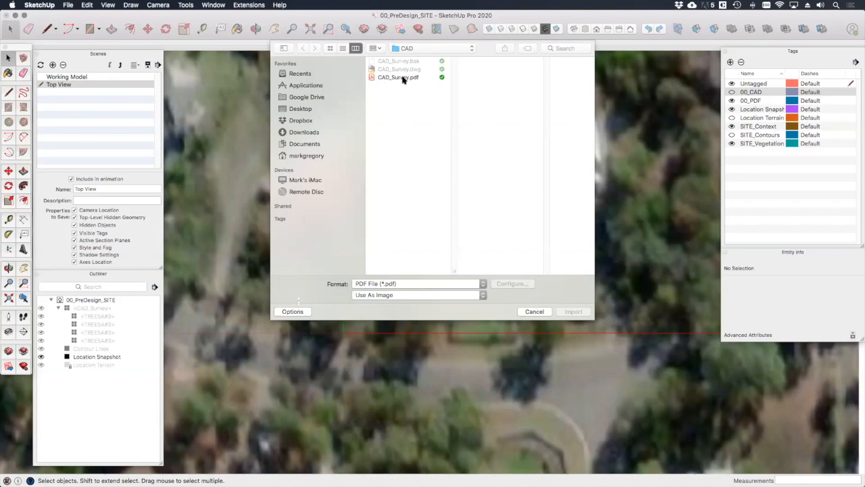
left_click(397, 77)
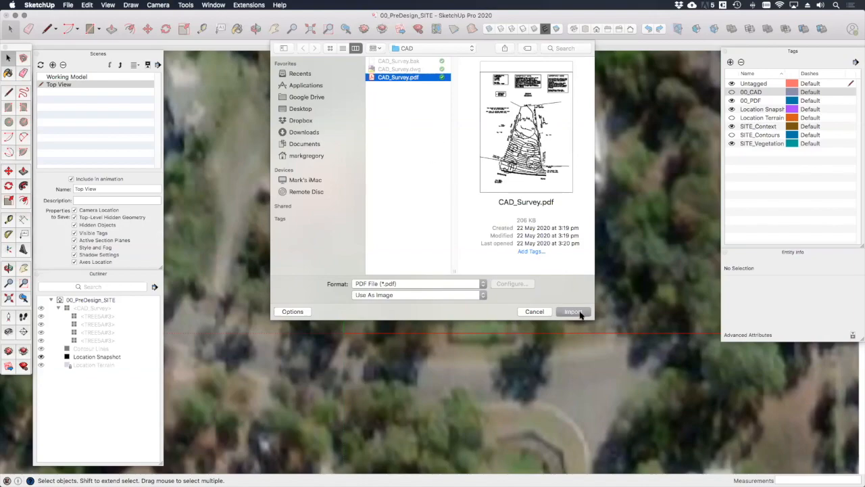
left_click(573, 311)
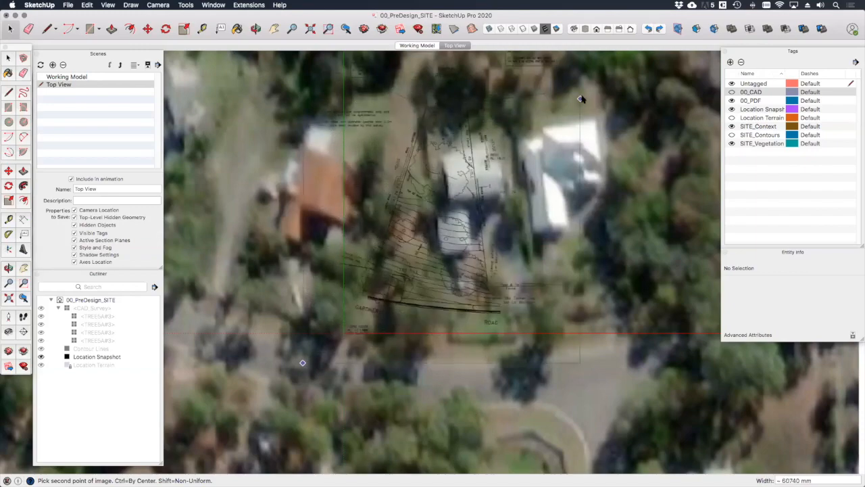
Size the survey PDF image across the site plot and assign it to the 00_PDF tag.
left_click_drag(581, 100, 554, 113)
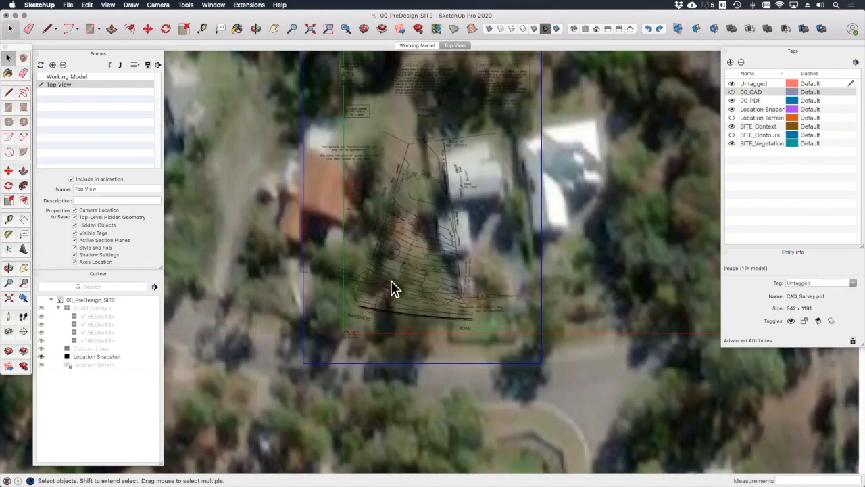
left_click(818, 282)
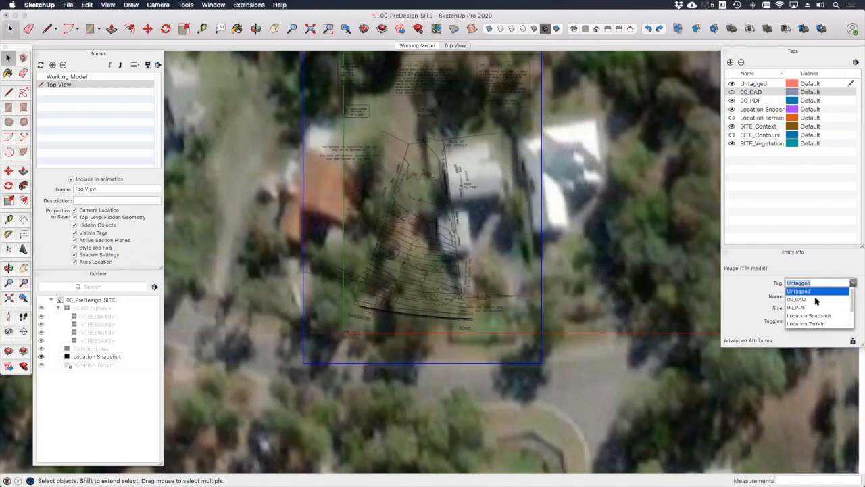
left_click(796, 298)
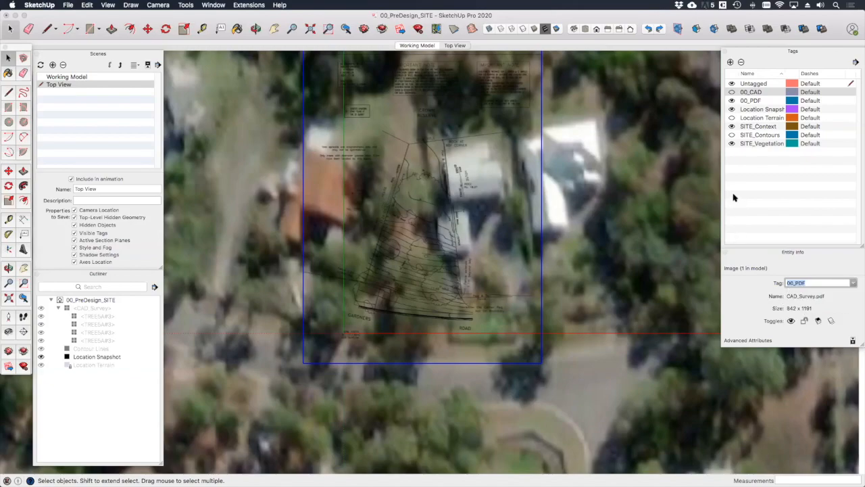
mouse_move(365, 246)
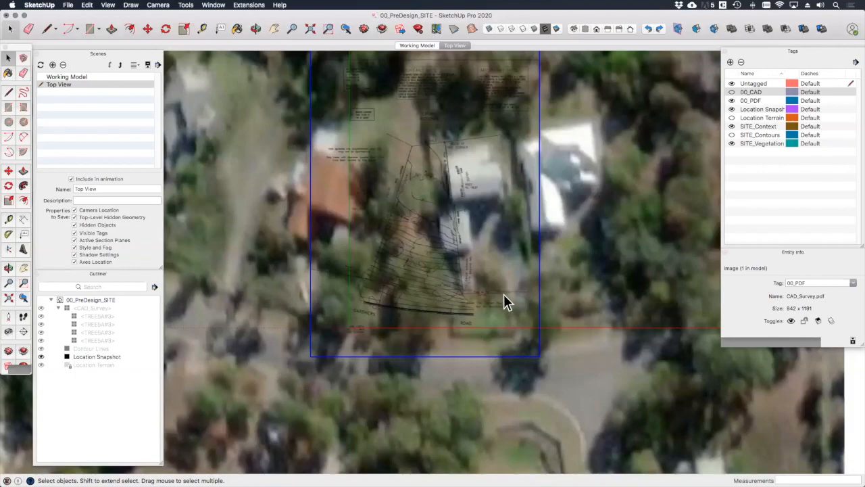
Hide the aerial Location Snapshot tag, draw a rectangle over the survey sheet and select the grouped image.
left_click(97, 357)
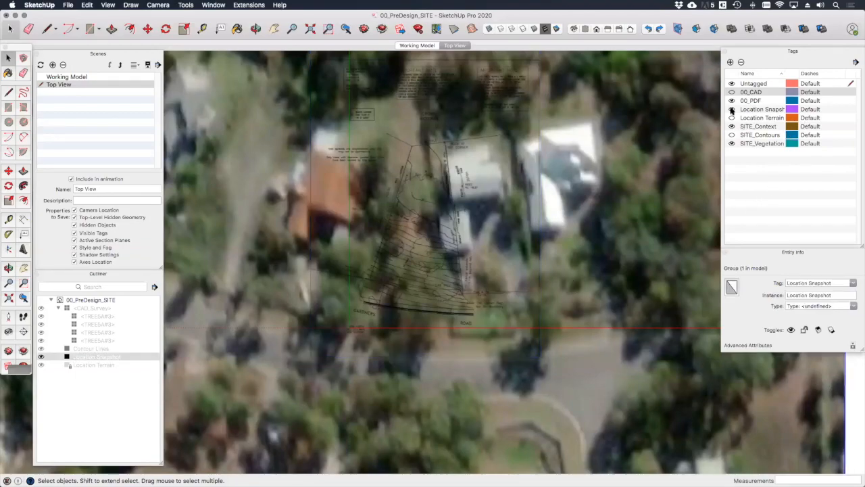
left_click(731, 108)
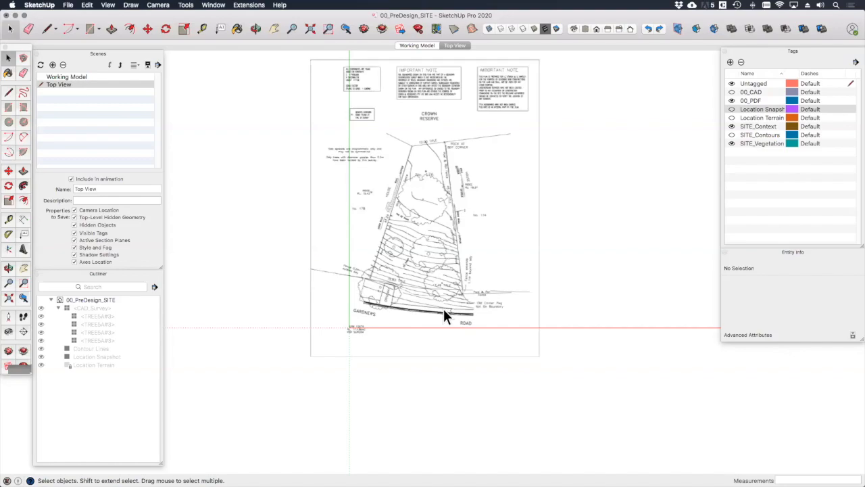
mouse_move(438, 291)
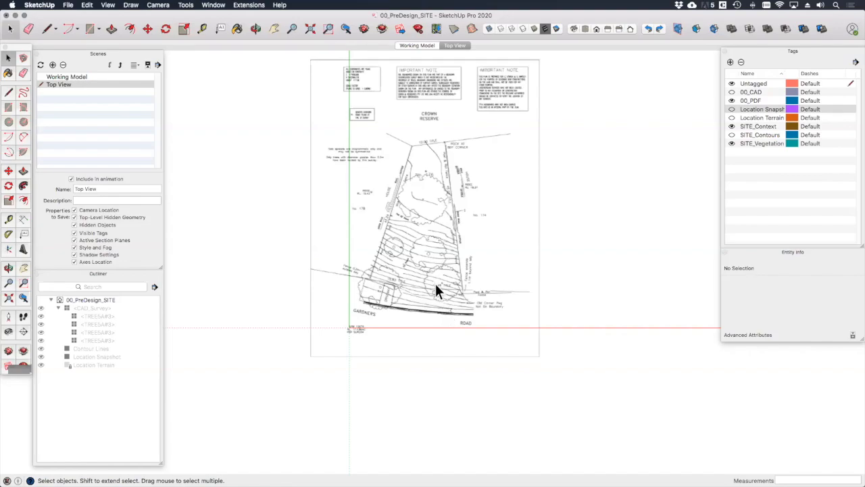
mouse_move(75, 127)
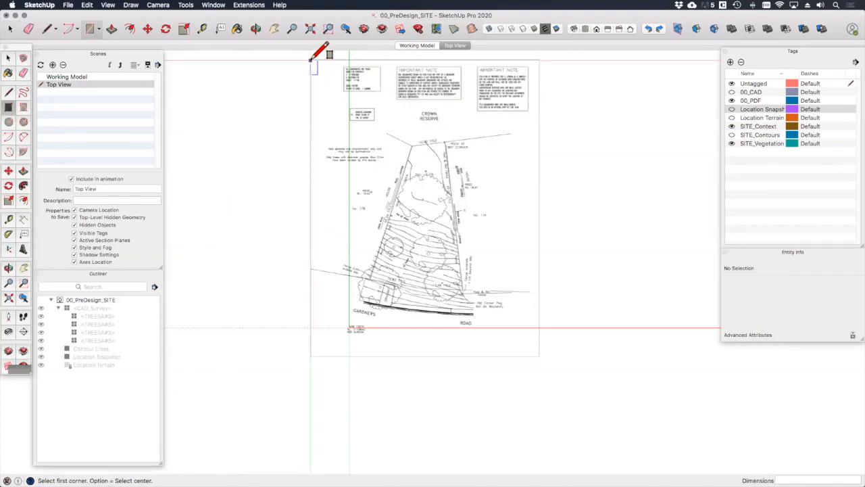
left_click_drag(311, 59, 543, 351)
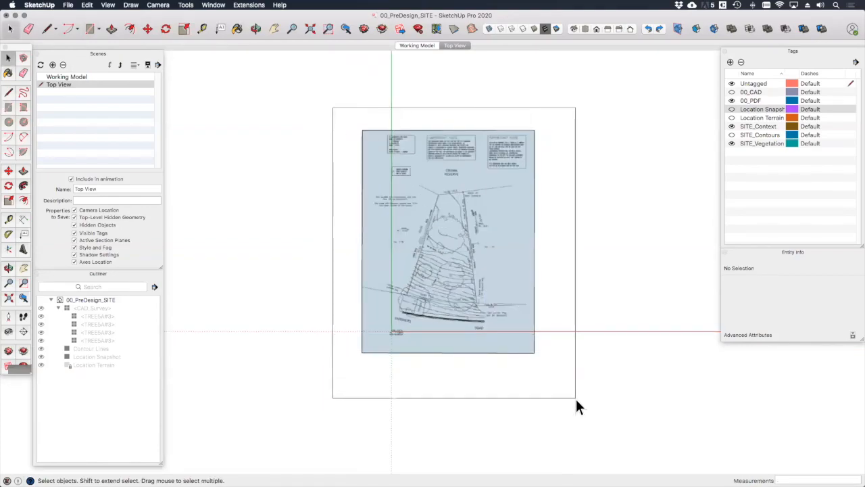
left_click(448, 236)
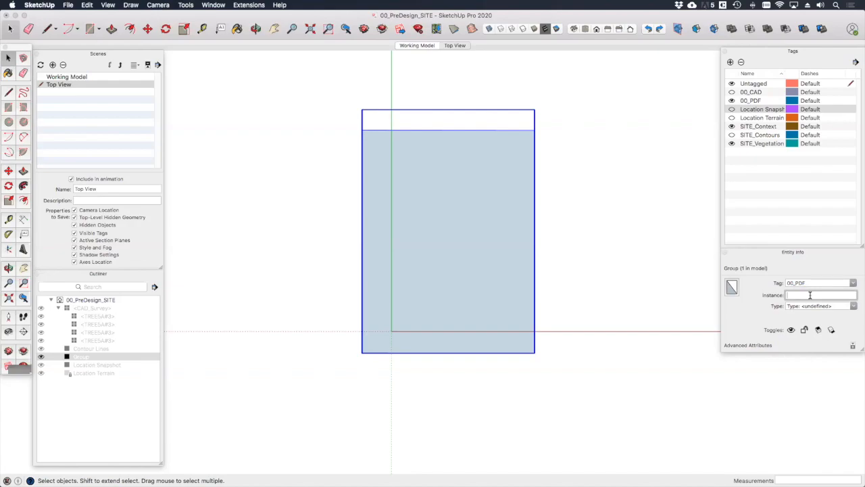
Name the selected group 'PDF Survey' in the Entity Info Instance field.
type("PDF")
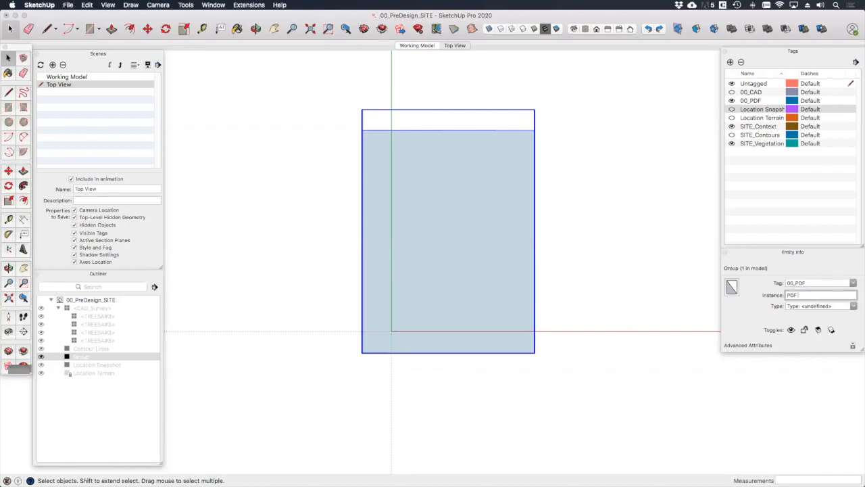
type("Survey")
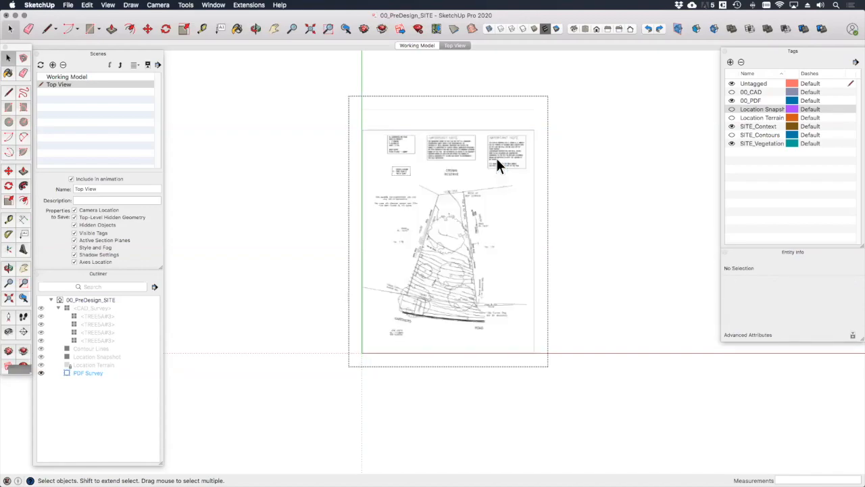
mouse_move(535, 192)
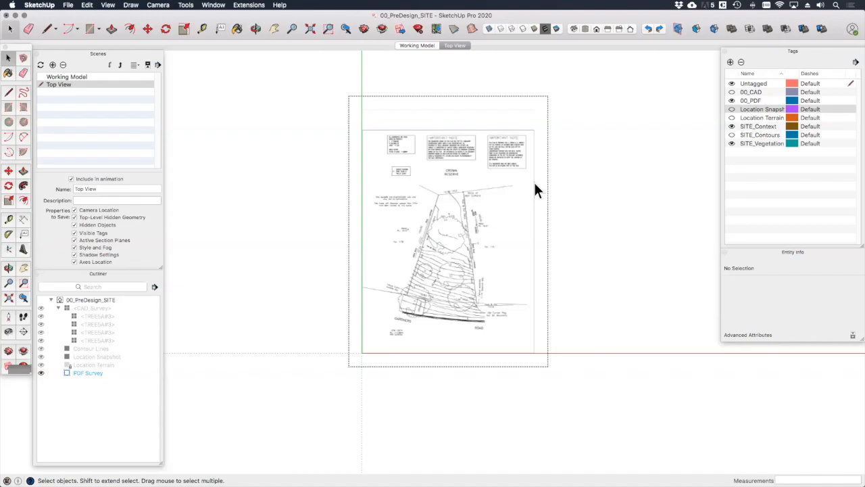
mouse_move(525, 194)
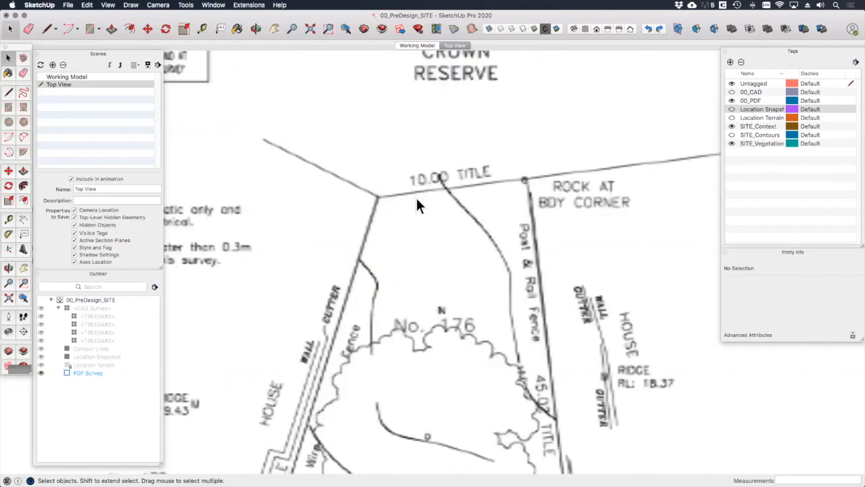
mouse_move(425, 218)
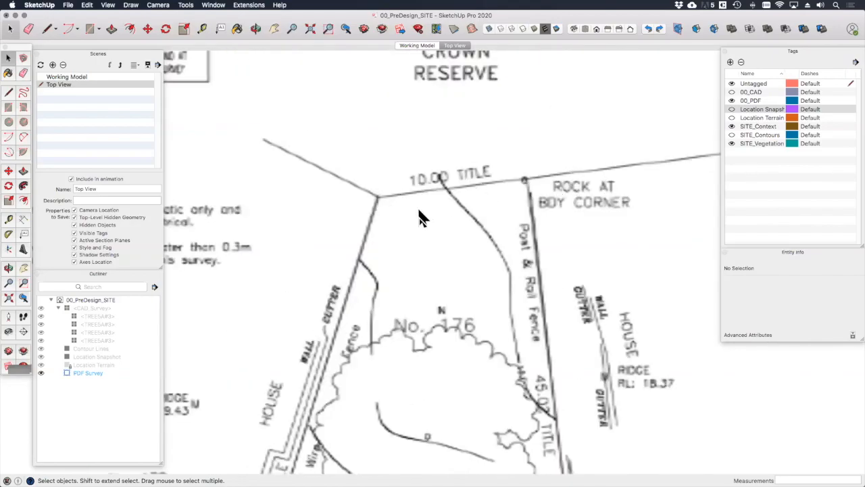
mouse_move(425, 215)
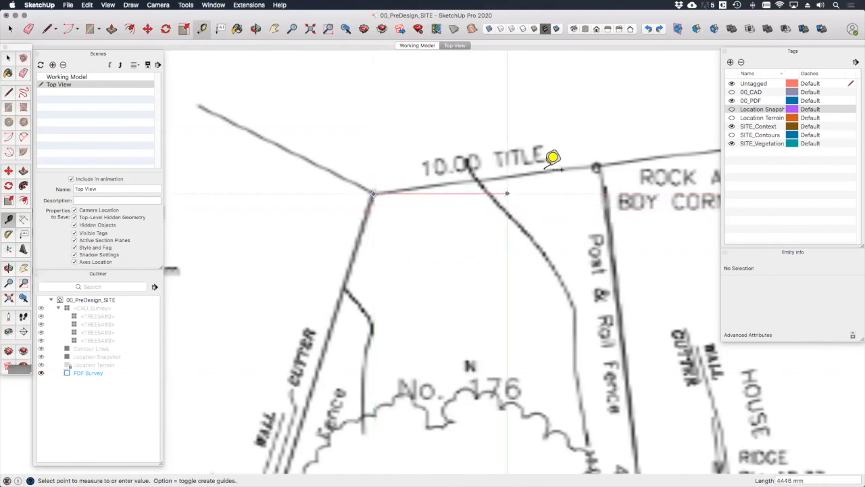
mouse_move(608, 150)
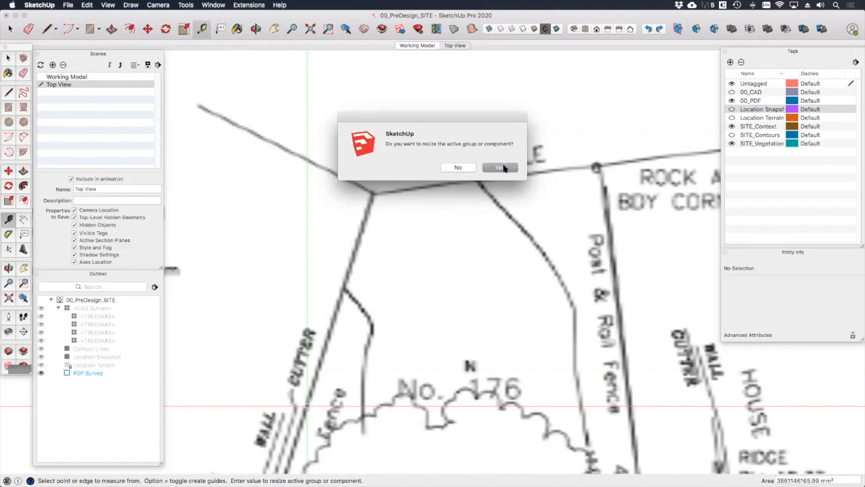
Confirm resizing the PDF Survey group and re-measure the 10.00 title boundary to verify.
left_click(499, 168)
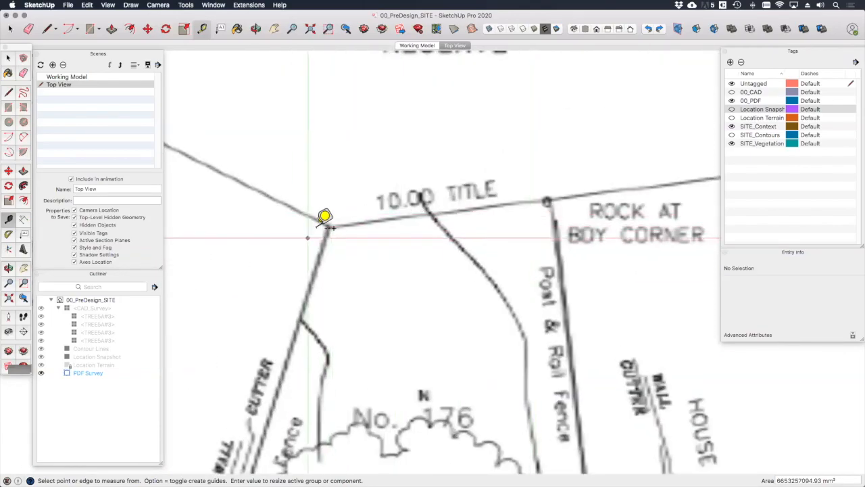
left_click_drag(327, 219, 562, 196)
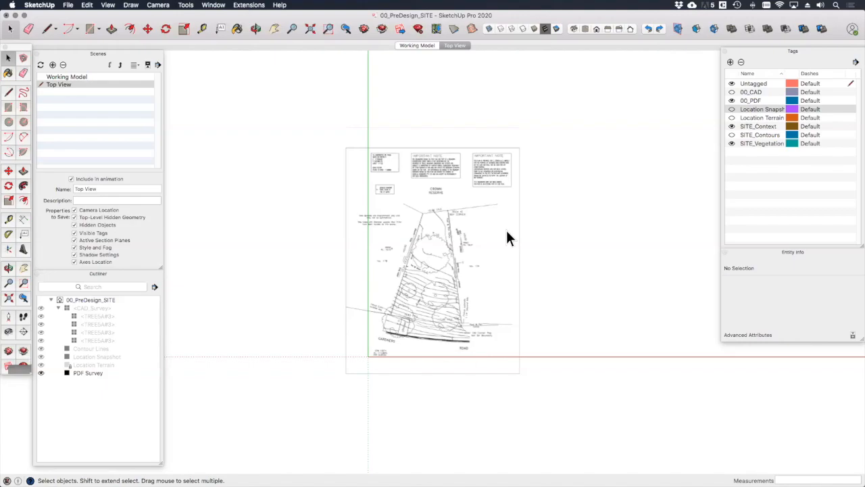
Show the Location Snapshot aerial image and switch the view's face style to X-ray.
left_click(732, 108)
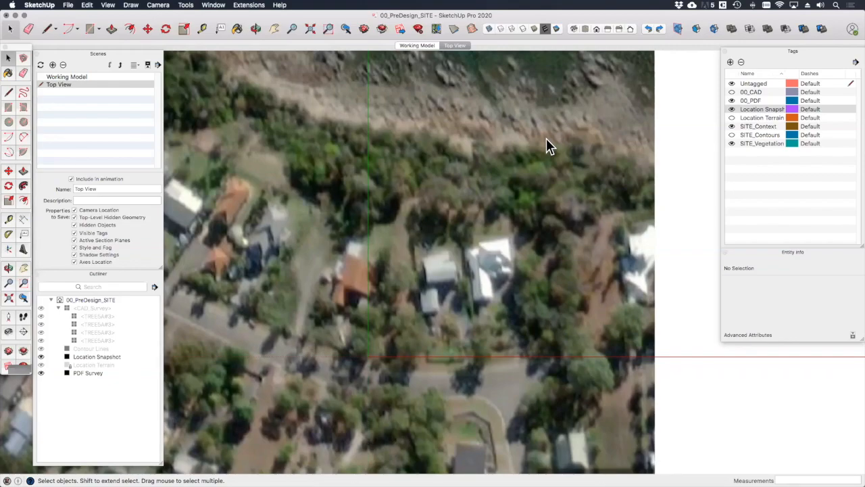
mouse_move(497, 139)
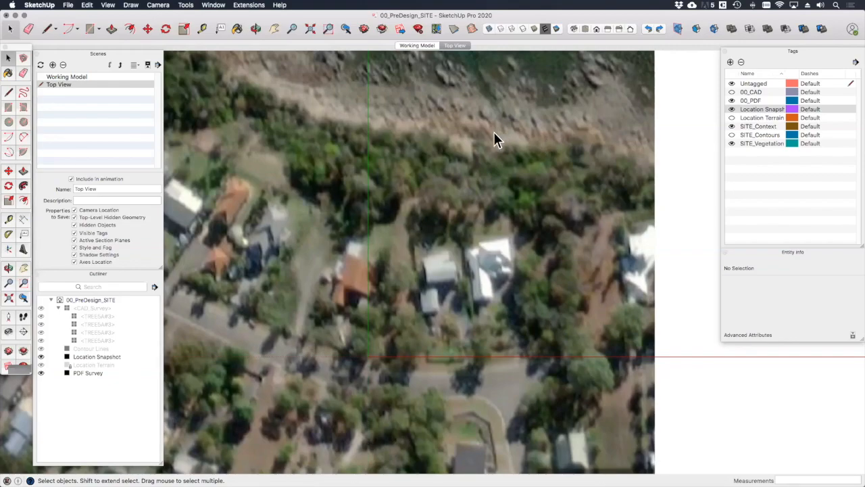
left_click(108, 6)
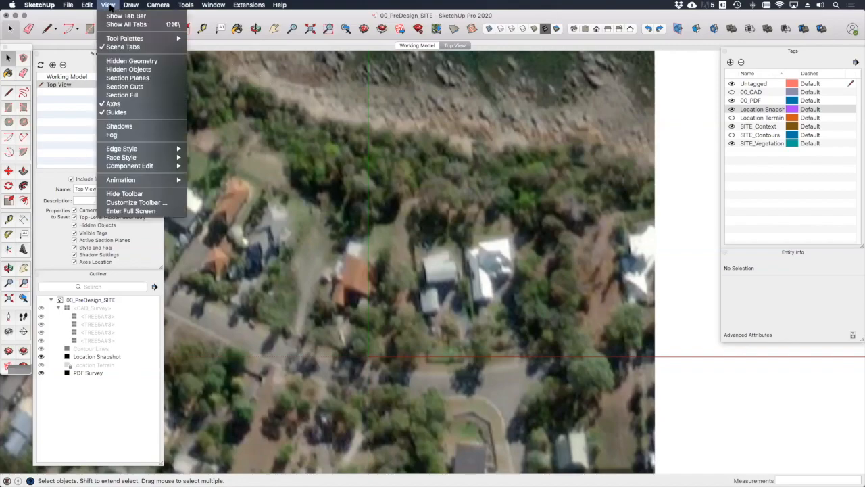
mouse_move(122, 157)
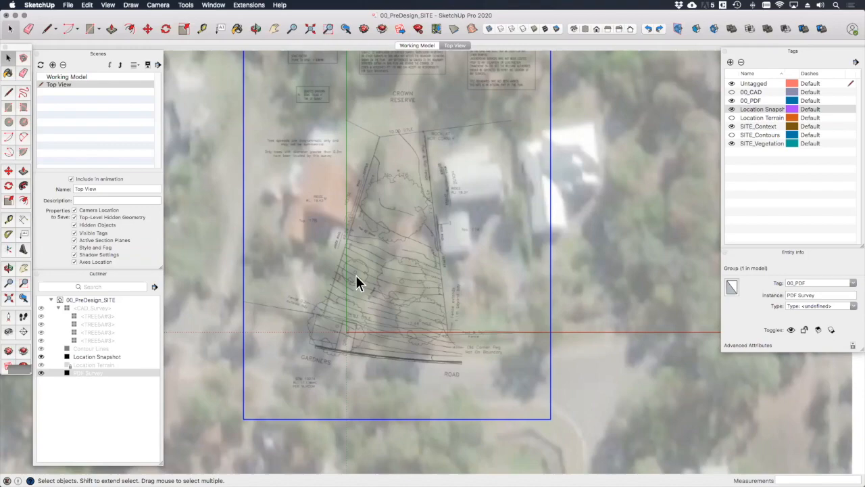
mouse_move(376, 206)
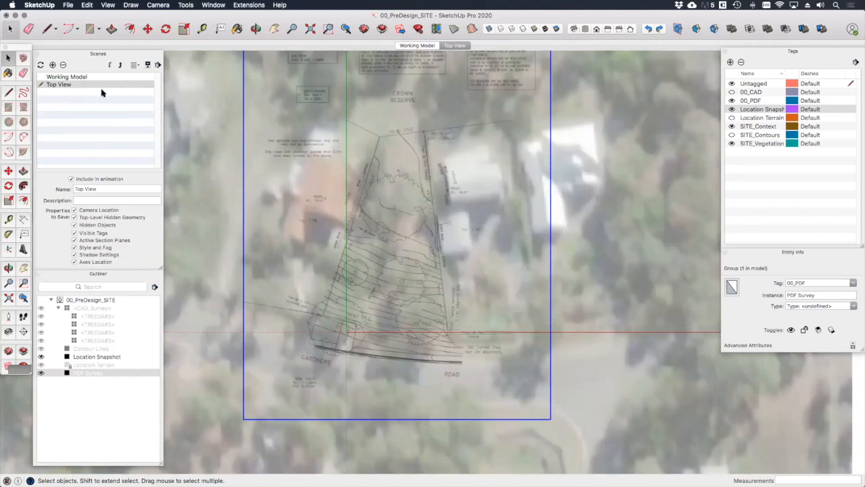
mouse_move(762, 240)
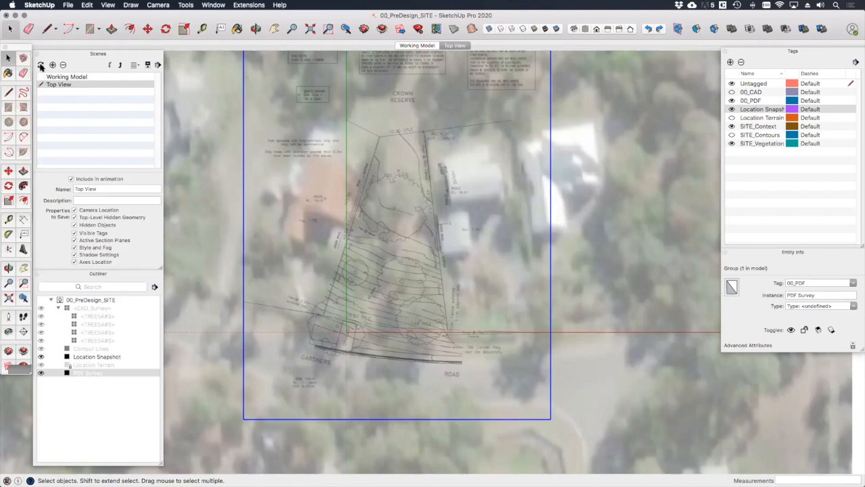
mouse_move(41, 65)
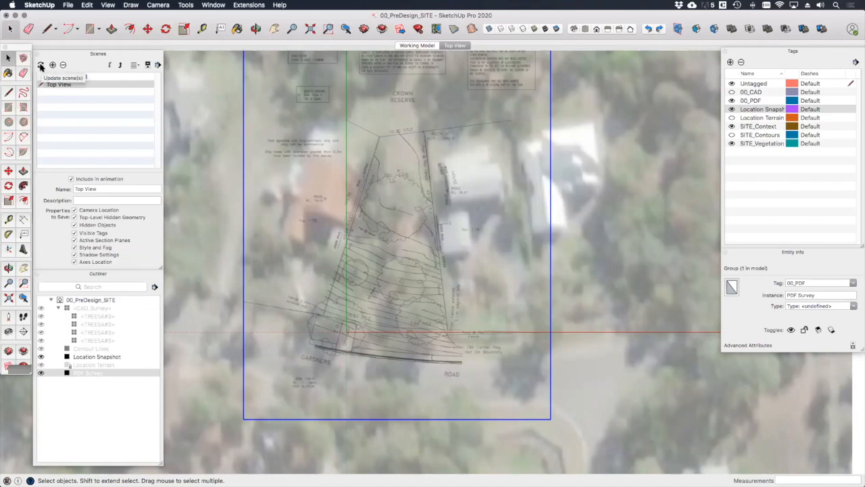
Update the Top View scene with the confirmed properties so it saves the survey over the aerial.
left_click(42, 66)
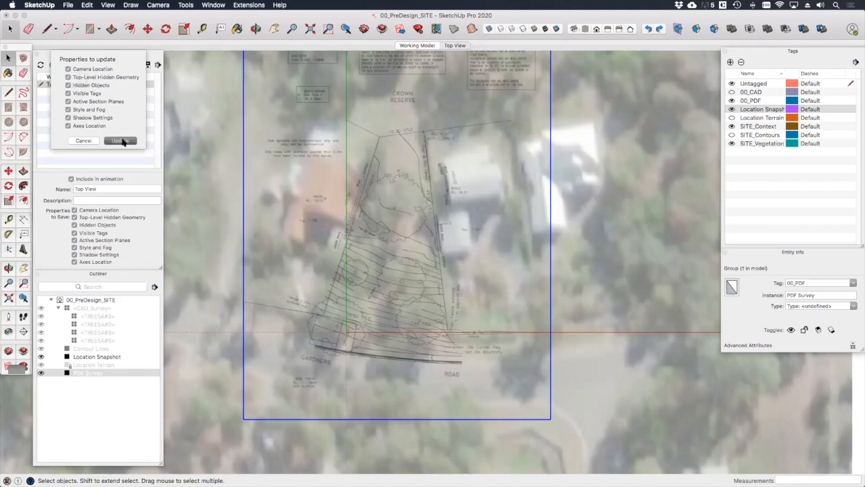
left_click(120, 141)
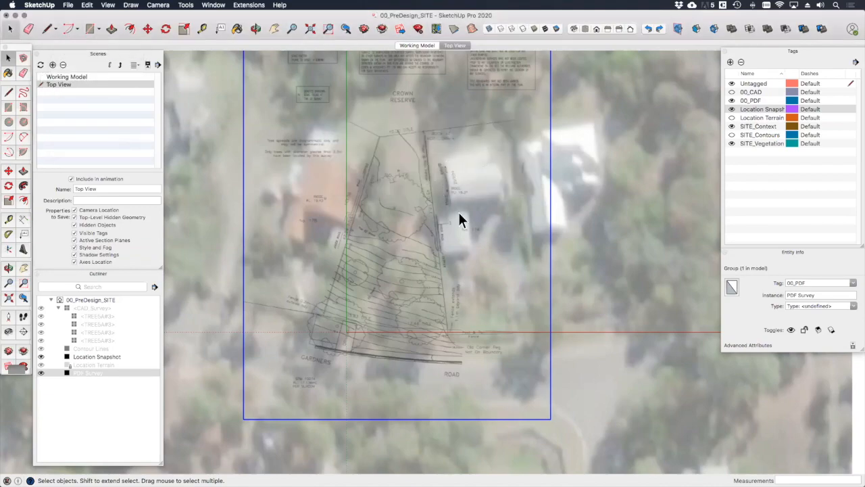
mouse_move(364, 335)
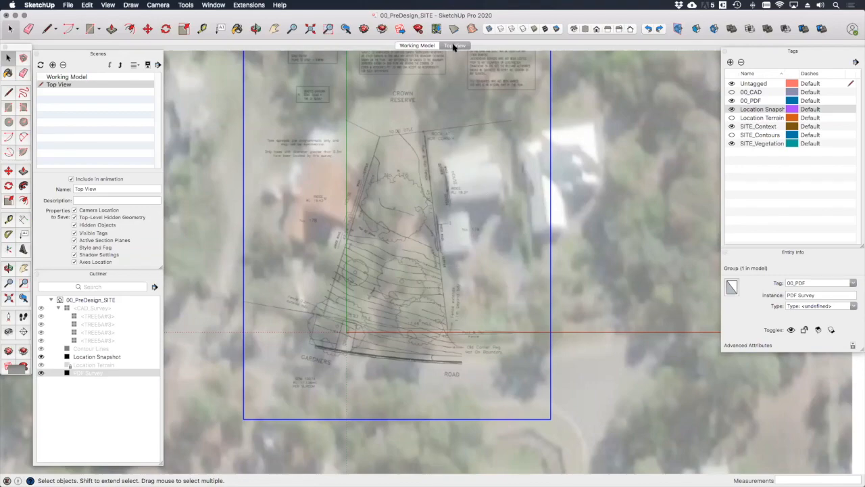
right_click(454, 46)
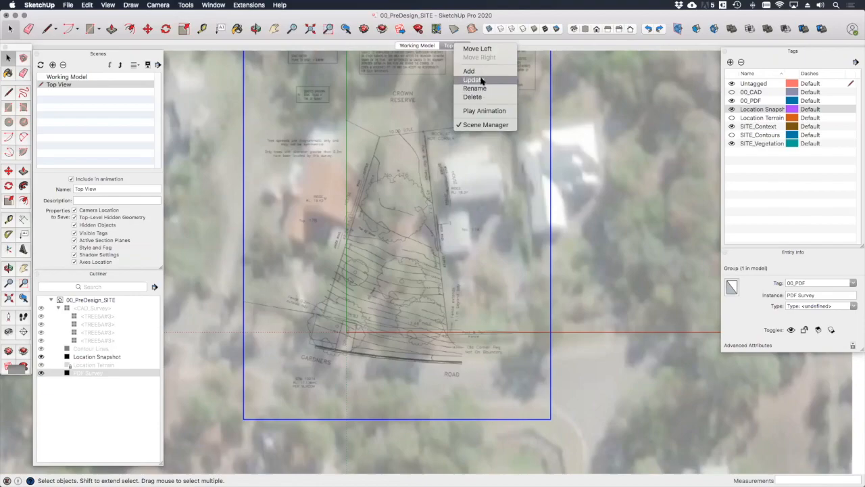